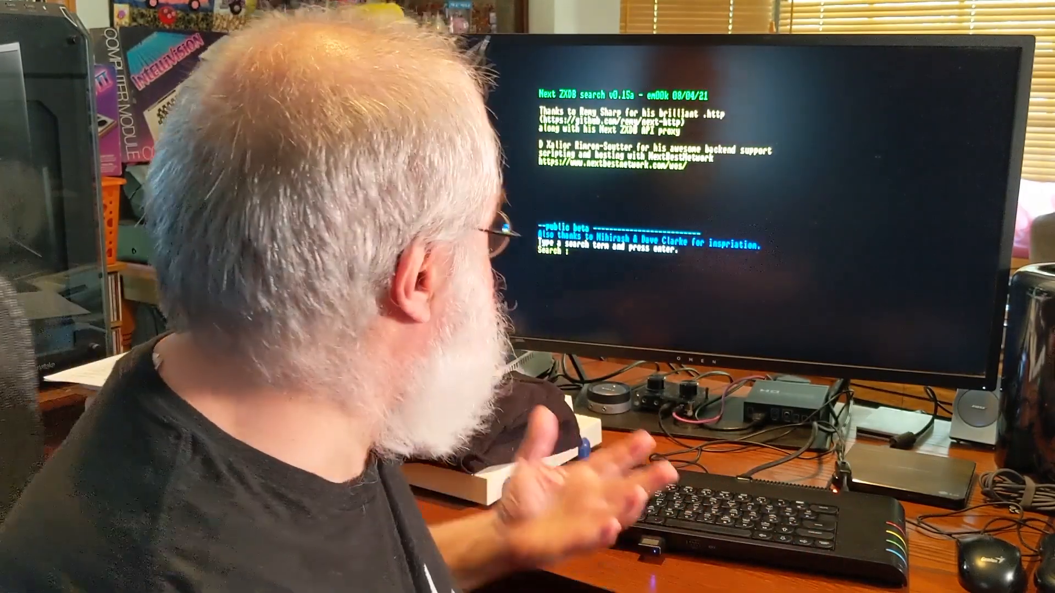
- Enter 'asteroid' as the ZXDB search term
text(as)
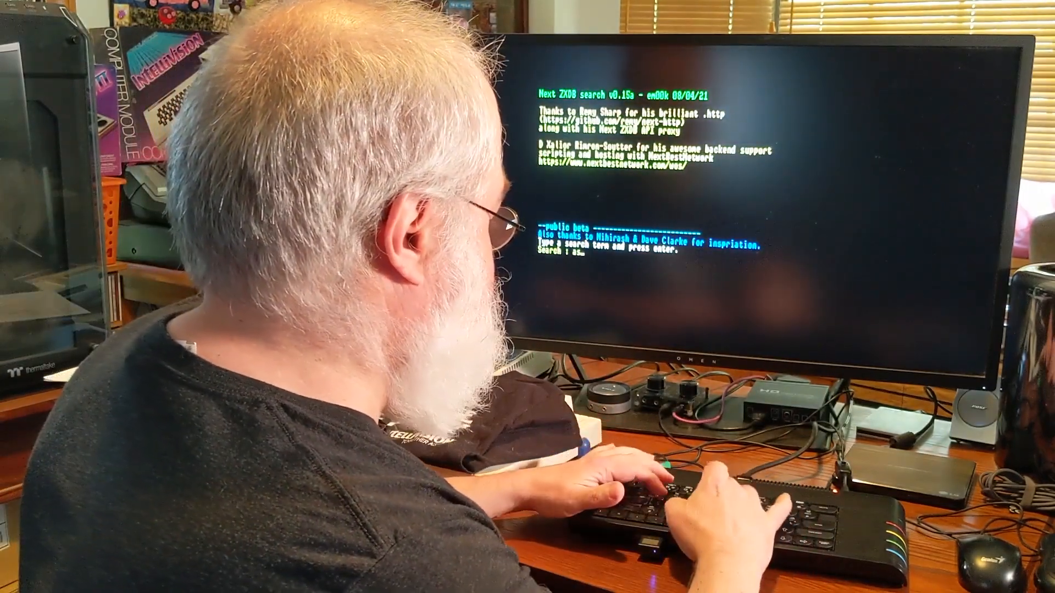
text(asteroid)
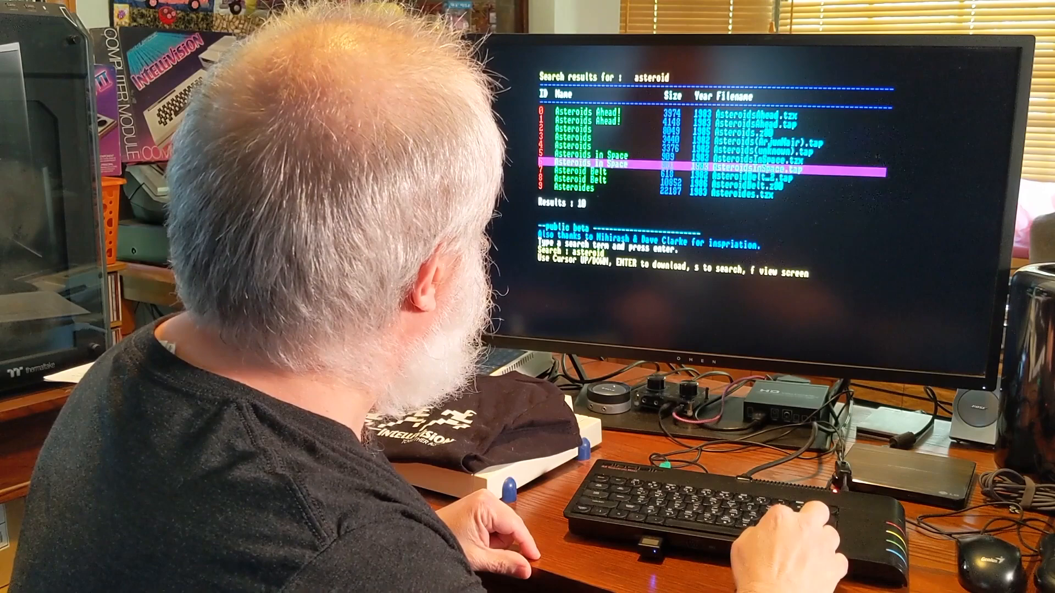
- Highlight the Asteroids(unknown).tap entry in the results and start its download
key(up)
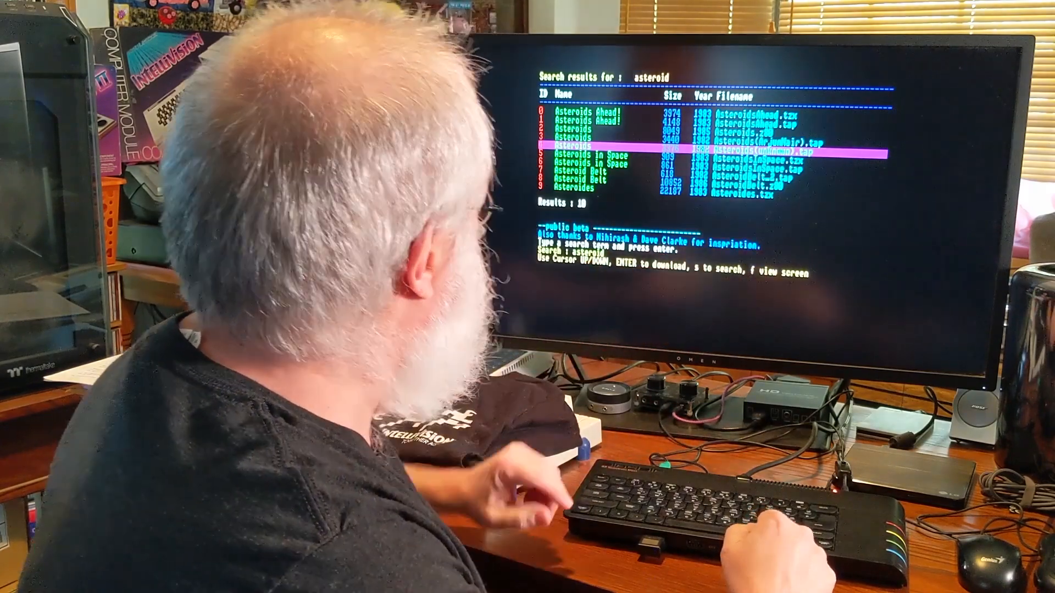
key(enter)
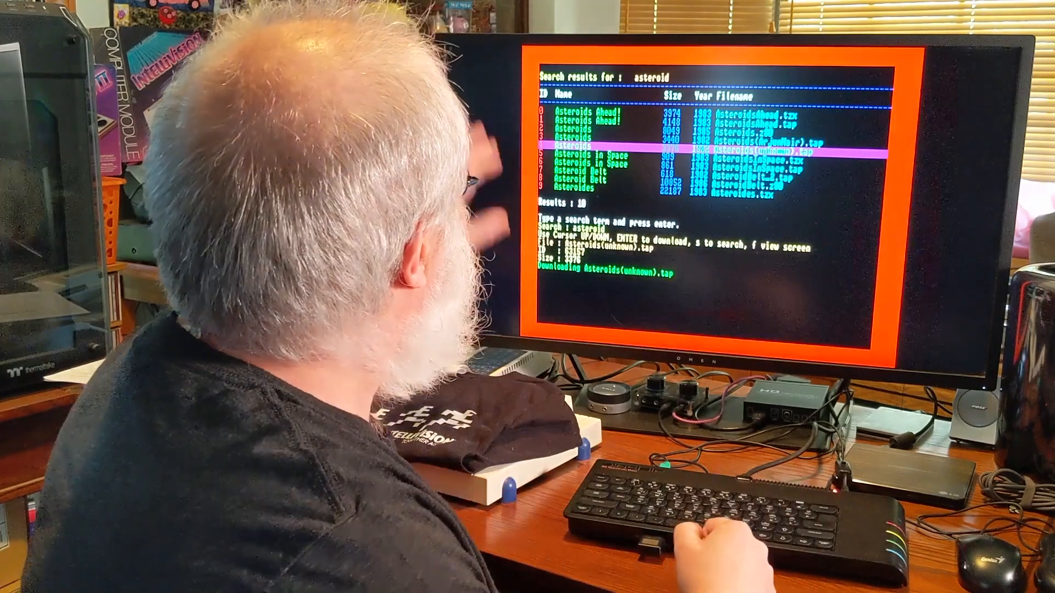